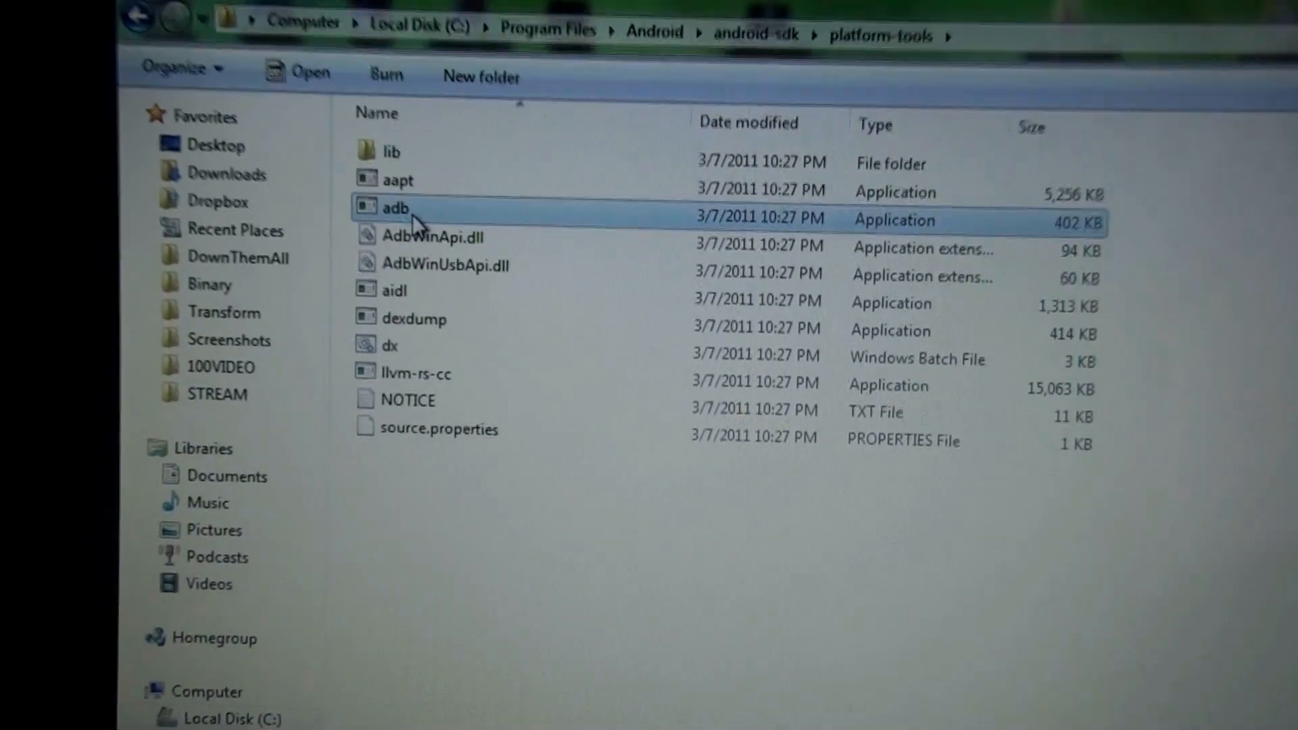
Set adb.exe to run in Windows Vista (Service Pack 1) compatibility mode from its Properties Compatibility settings.
double_click(395, 208)
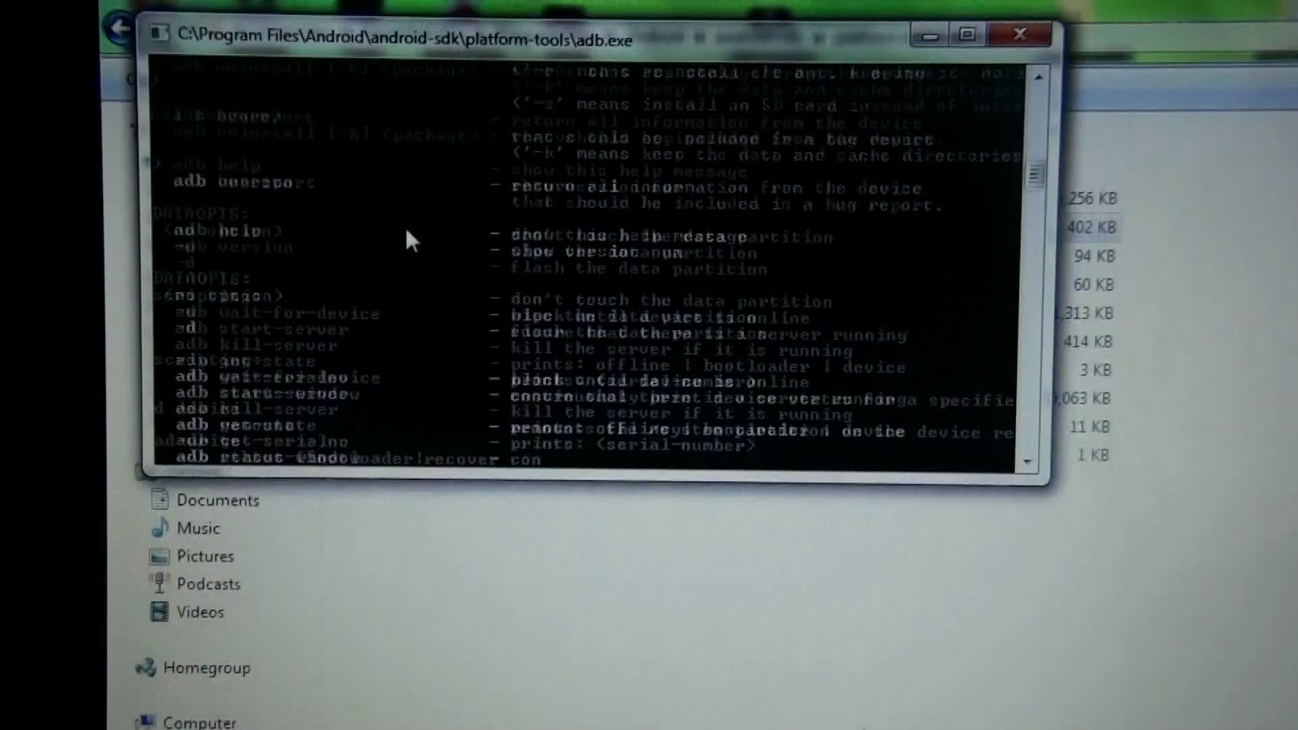
scroll("down", 3)
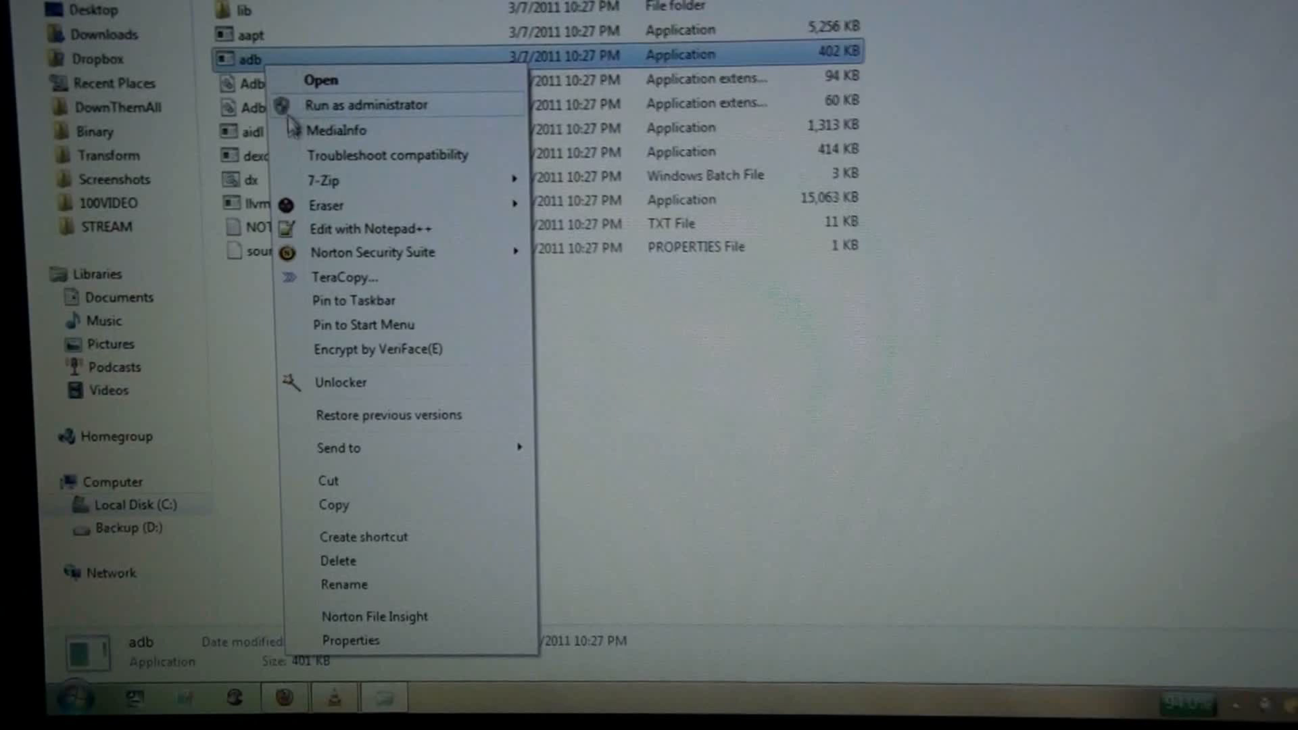
left_click(350, 640)
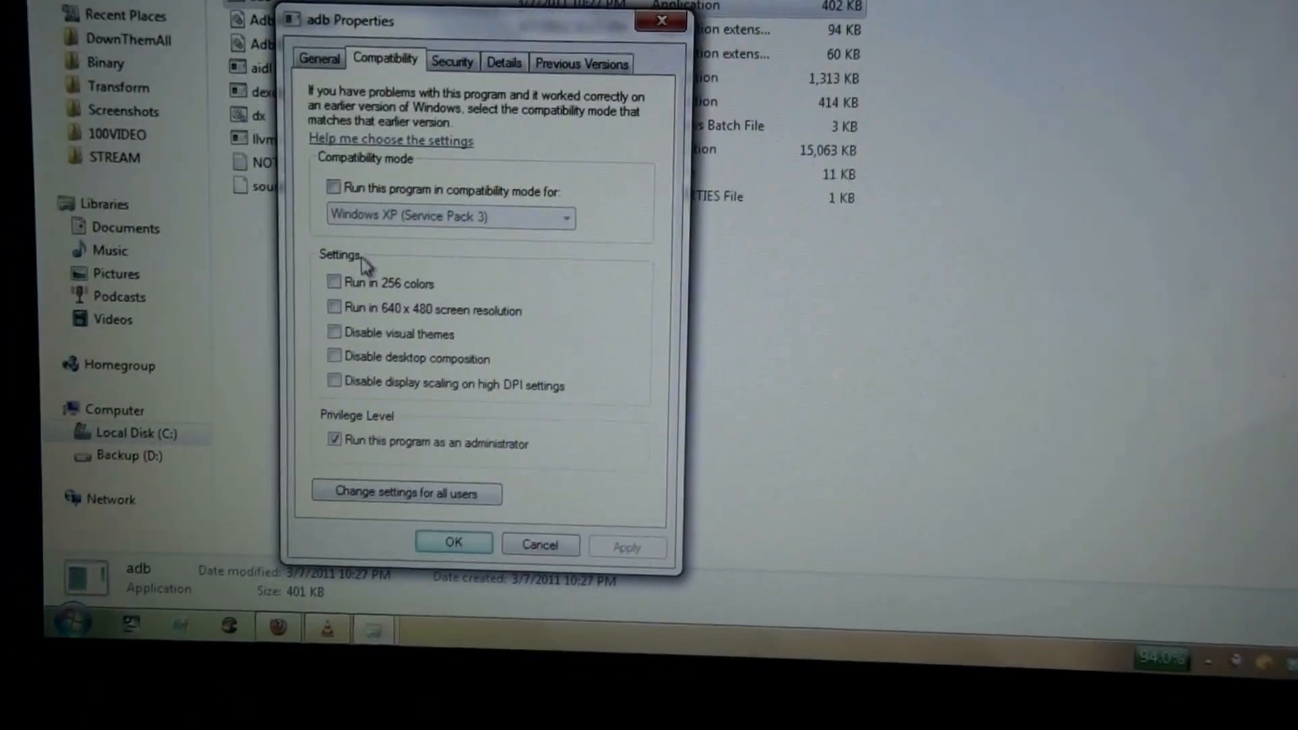
left_click(333, 187)
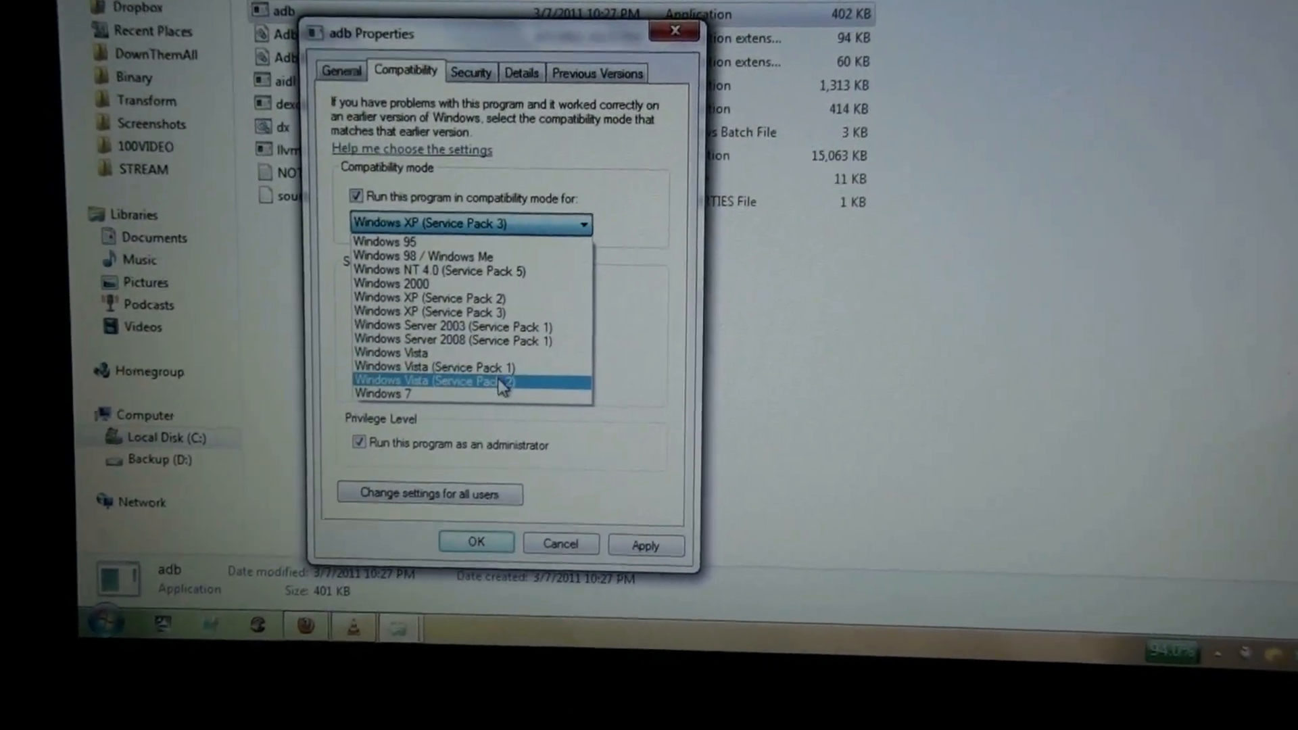
left_click(434, 366)
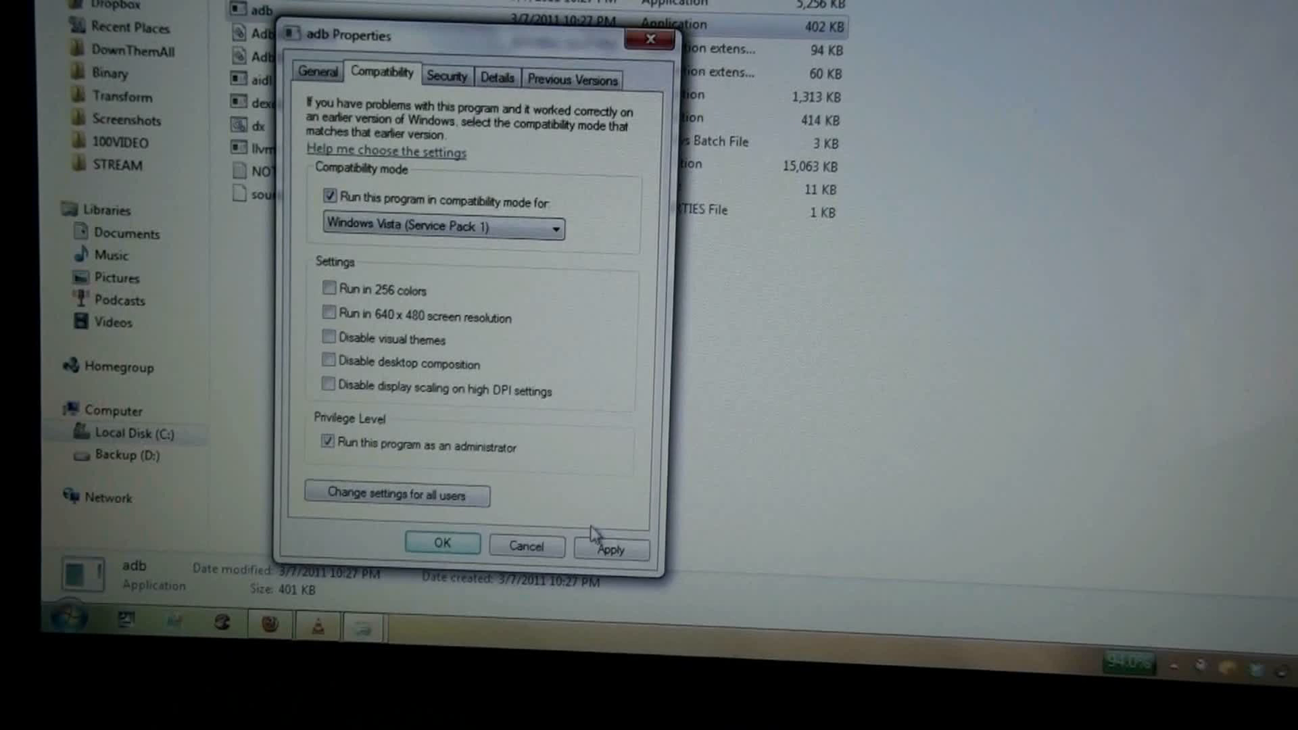